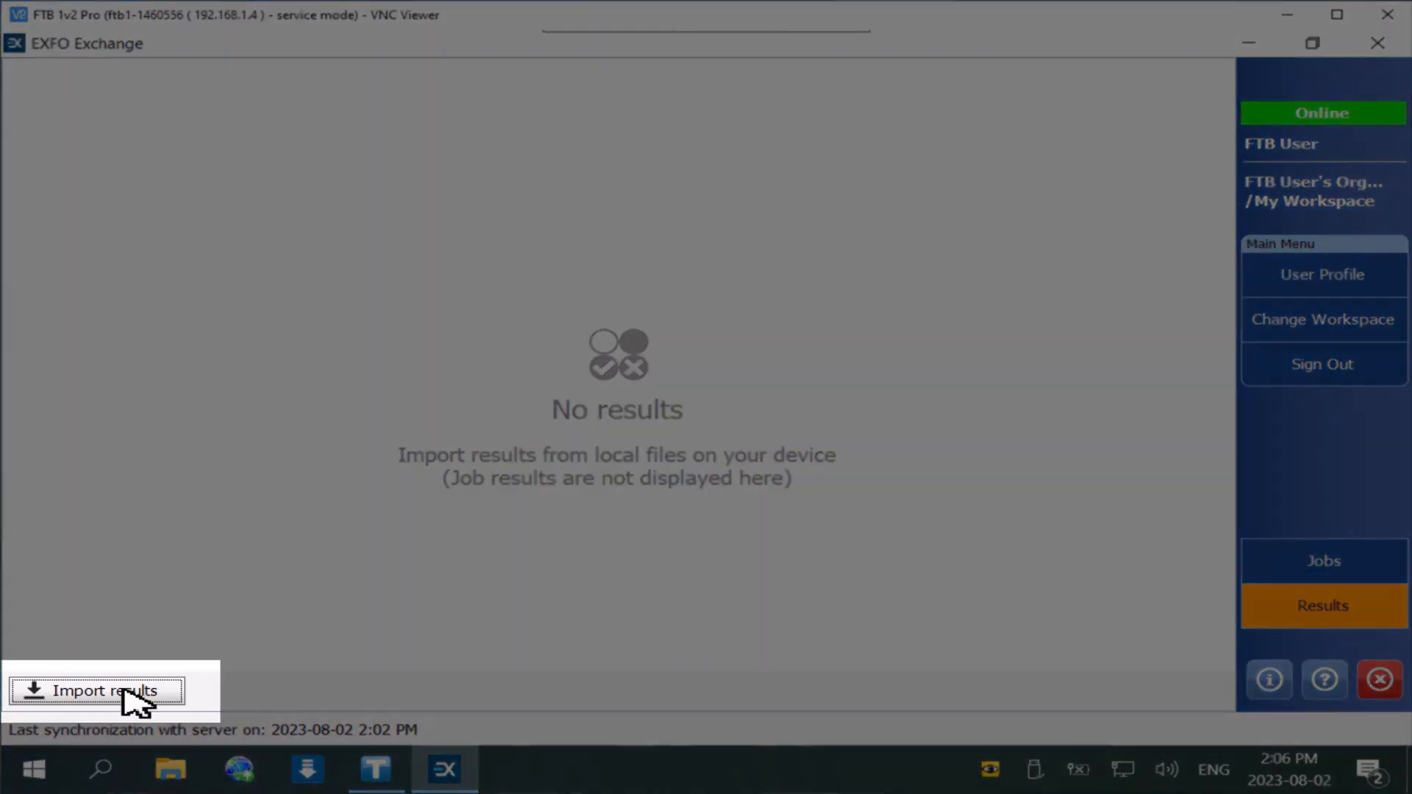
Turn on Sync folders to Exchange and add the auto sync Documents folder as an import source
{"action": "left_click", "coordinate": [96, 692]}
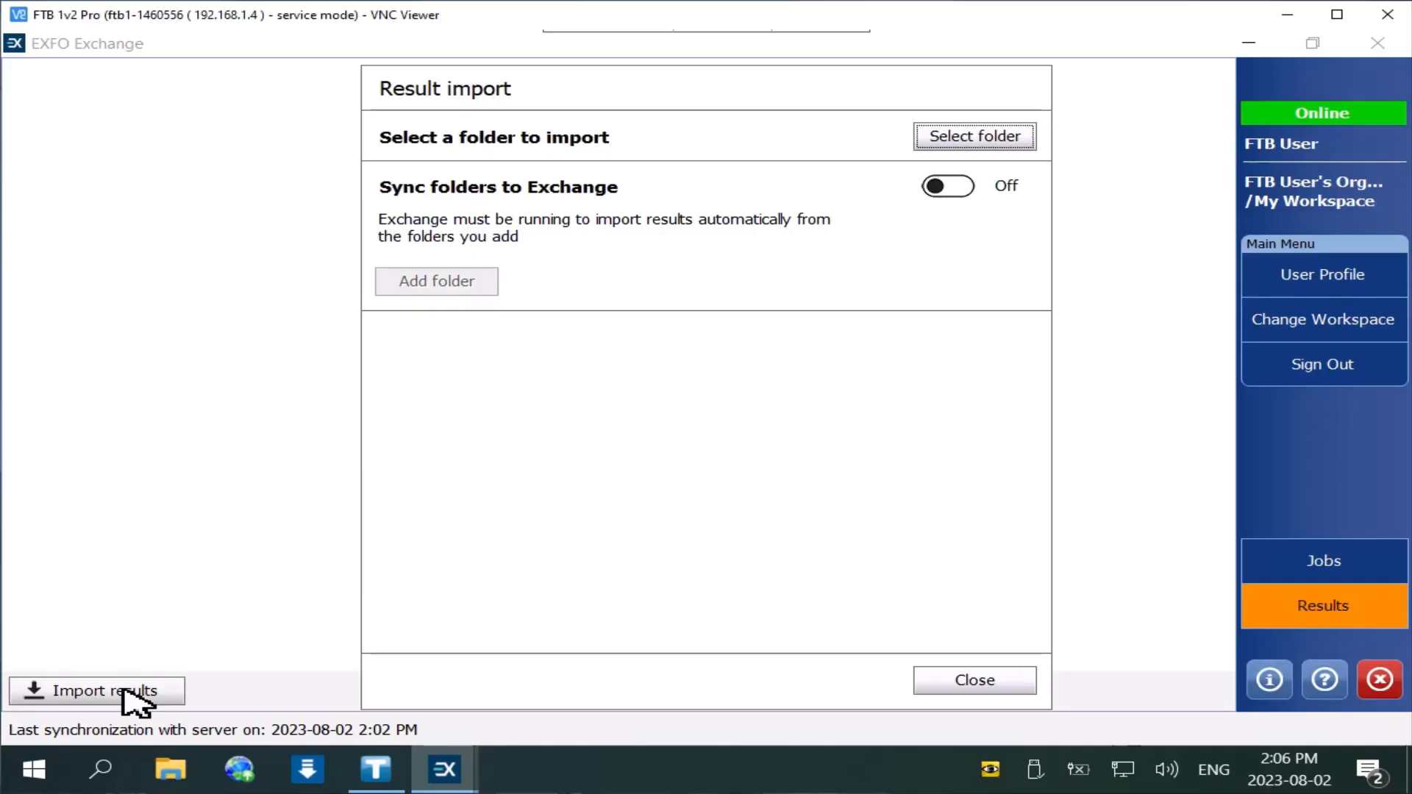
{"action": "left_click", "coordinate": [946, 185]}
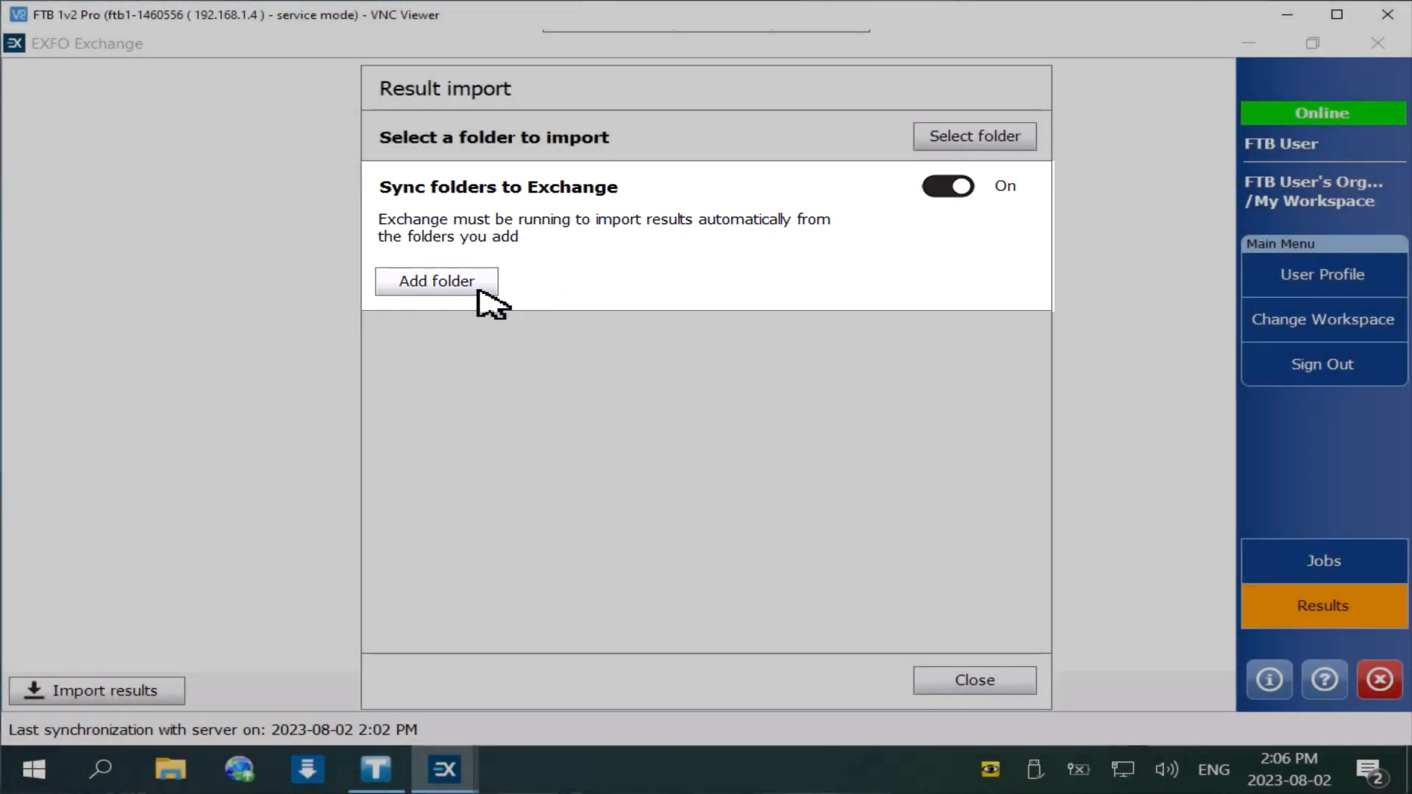
{"action": "left_click", "coordinate": [436, 281]}
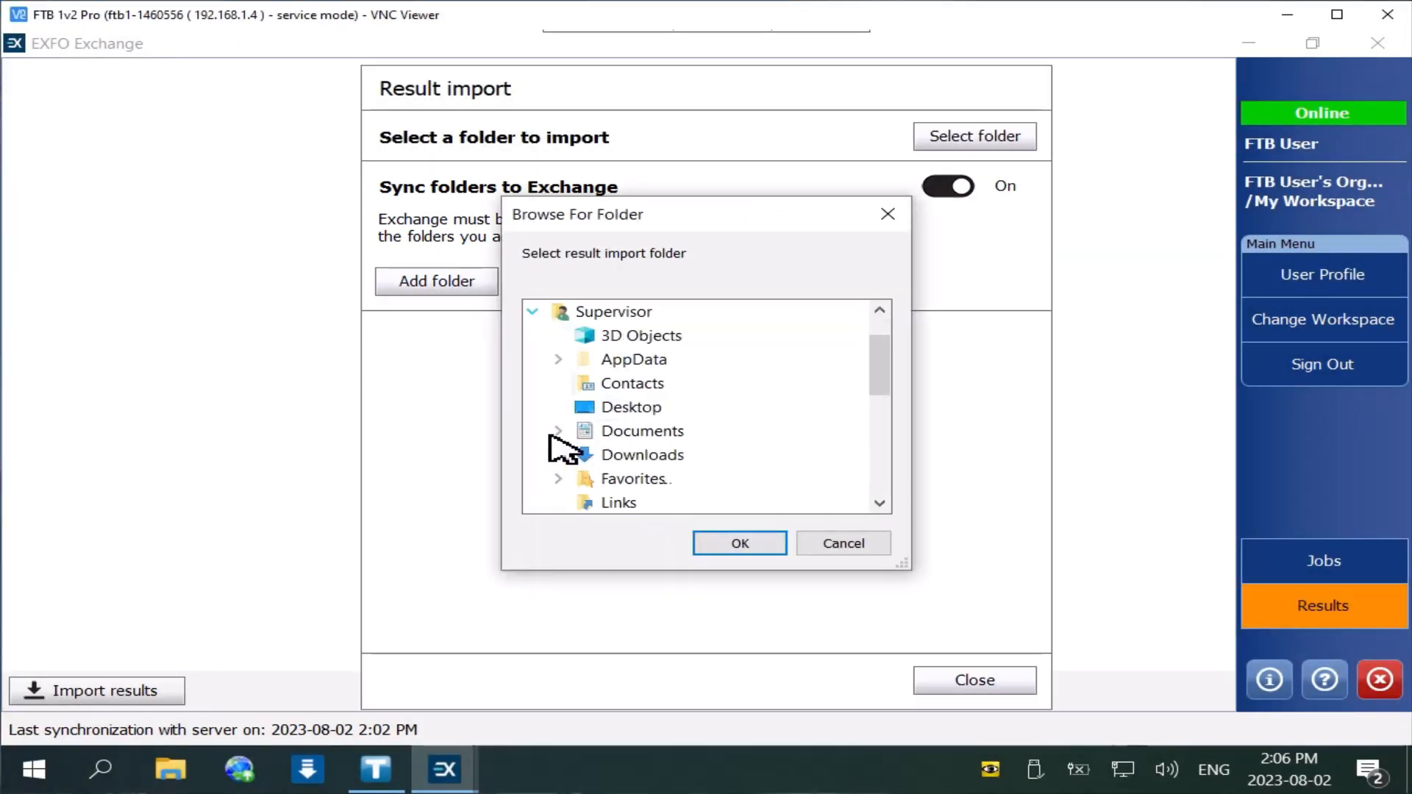
{"action": "left_click", "coordinate": [739, 542]}
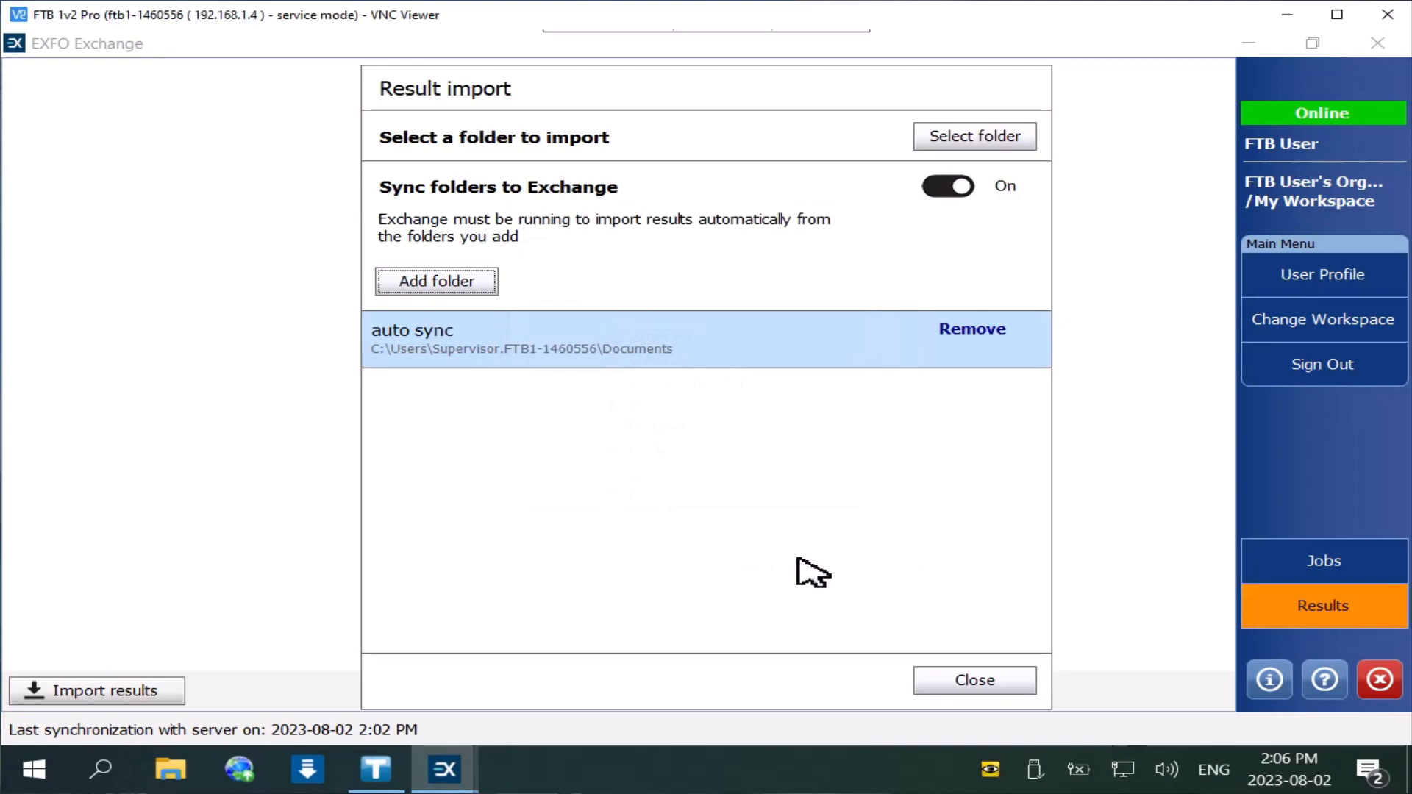
Bring up NetBlazer's Generate Report settings with Auto-Generate Report saving PDF to My Documents
{"action": "left_click", "coordinate": [973, 679]}
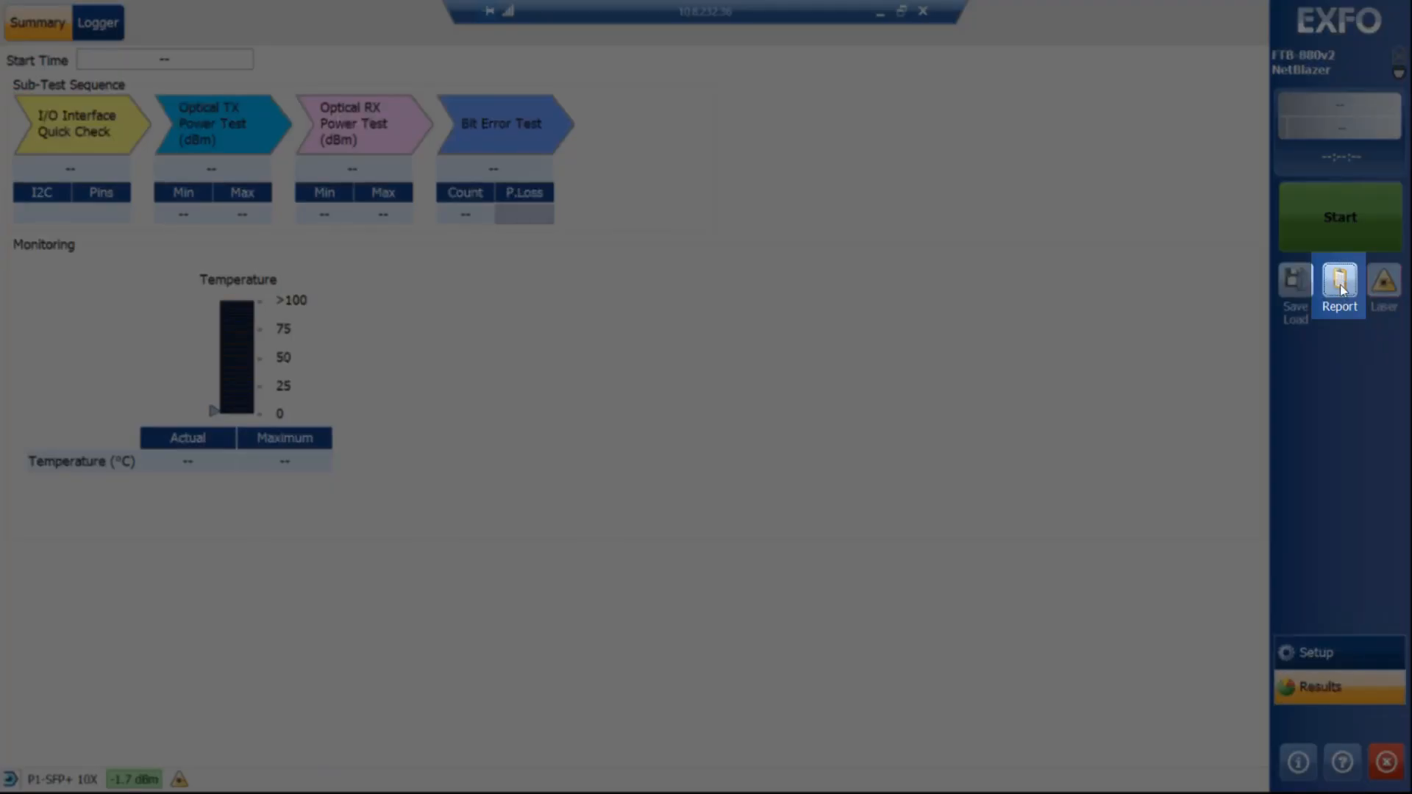
{"action": "left_click", "coordinate": [1338, 289]}
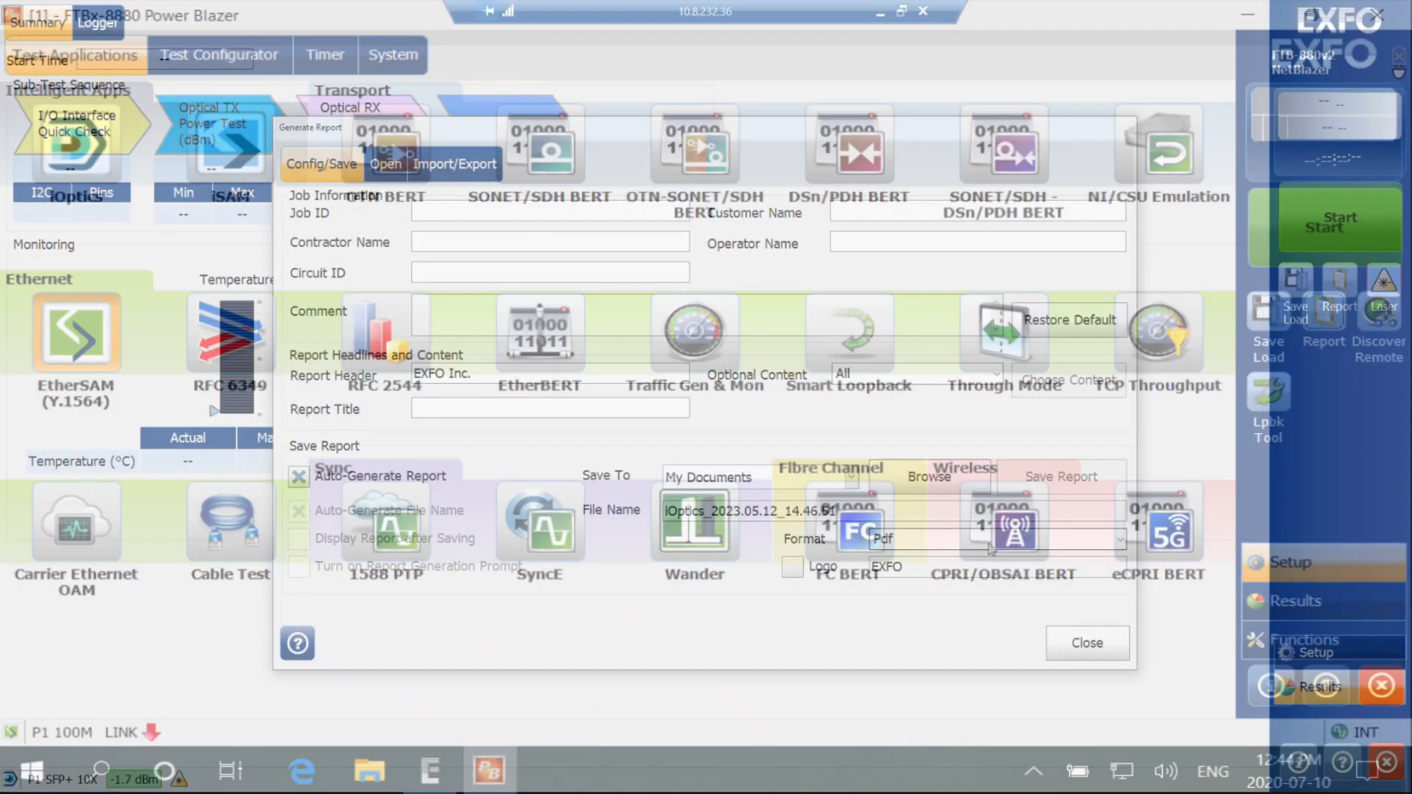
Close Generate Report, confirm the 2023.05.12 results synced in Exchange, and switch to the web workspace
{"action": "left_click", "coordinate": [1085, 643]}
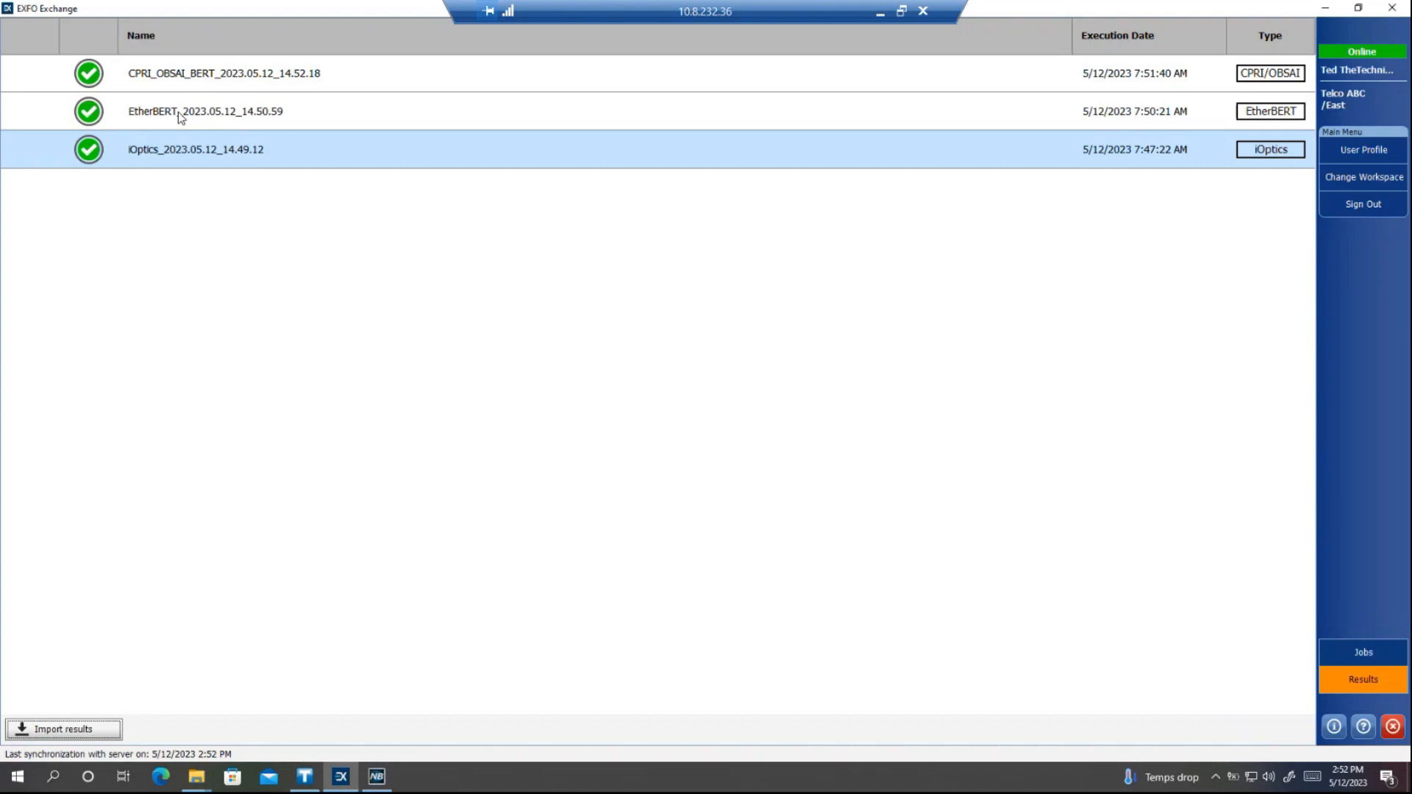
{"action": "left_click", "coordinate": [197, 776]}
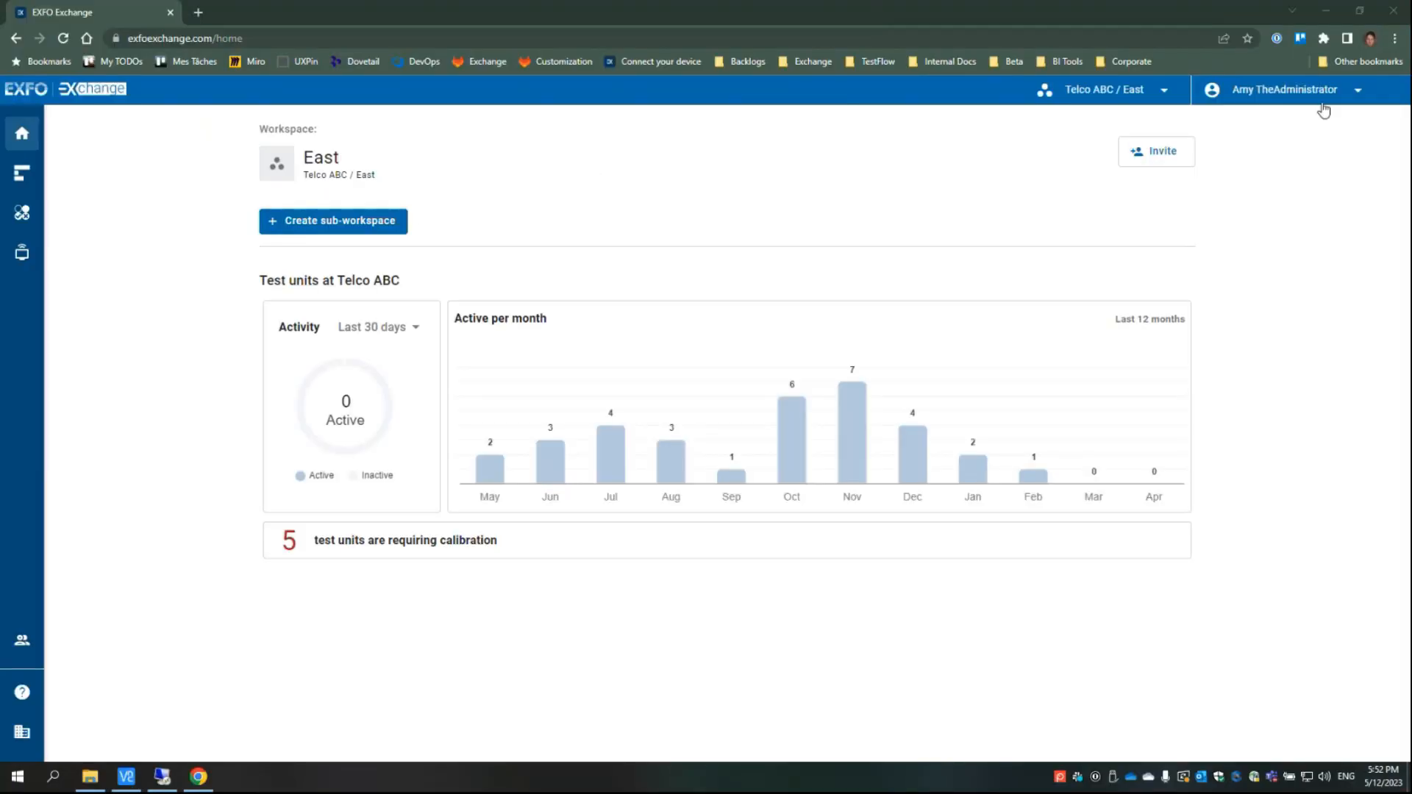
Filter the web Results list to the last 24 hours and show the iOptics_2023.05.12_14.49.12 Pass summary
{"action": "left_click", "coordinate": [22, 215]}
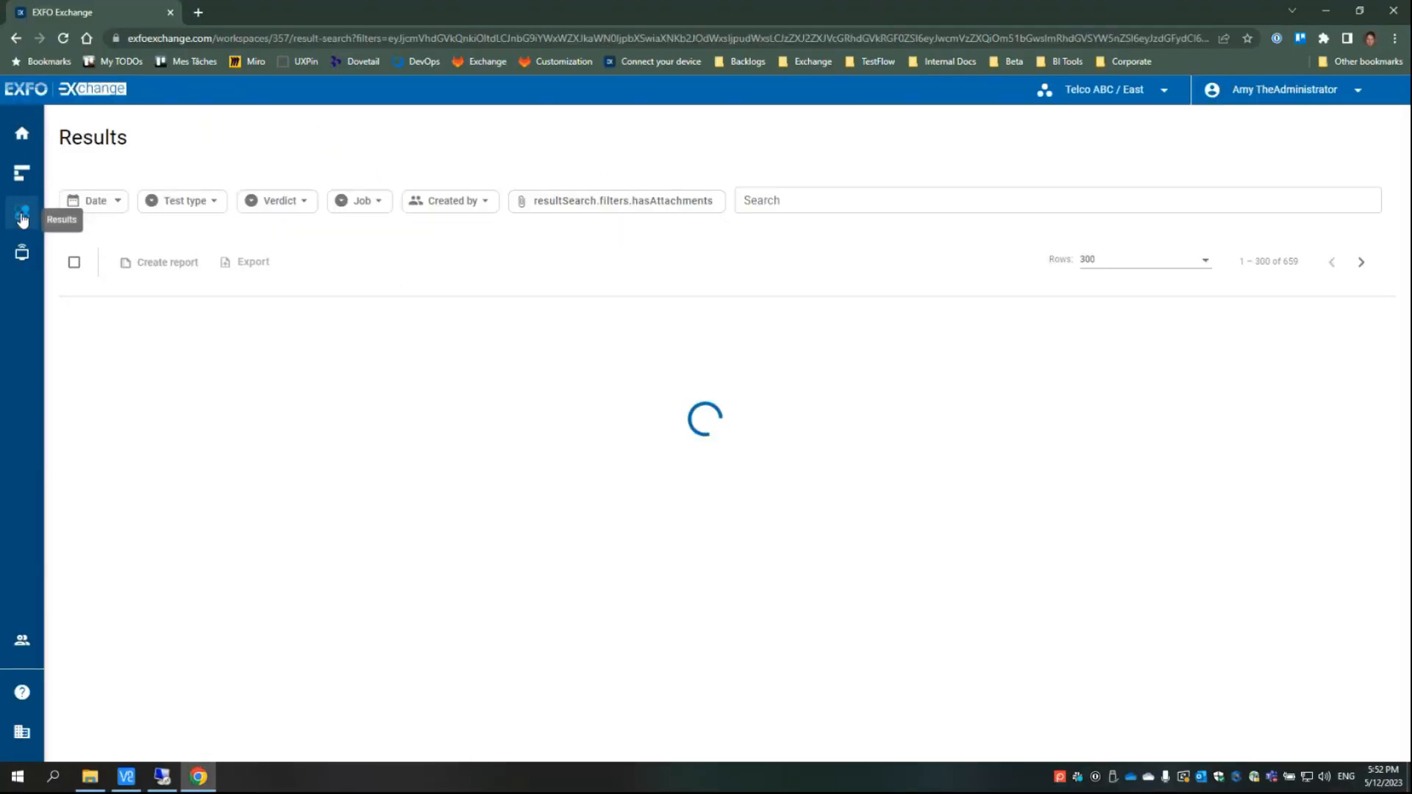
{"action": "left_click", "coordinate": [94, 200]}
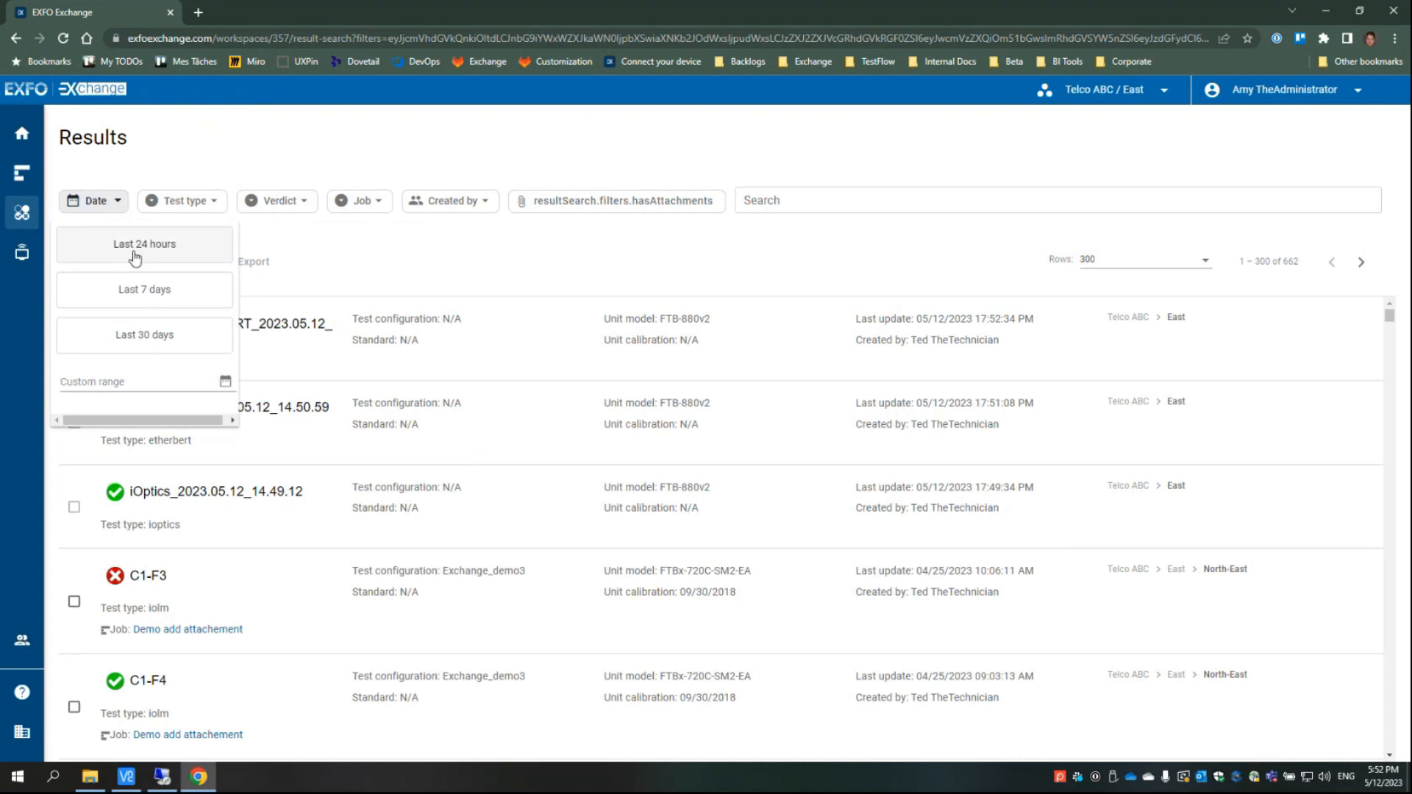
{"action": "left_click", "coordinate": [143, 244]}
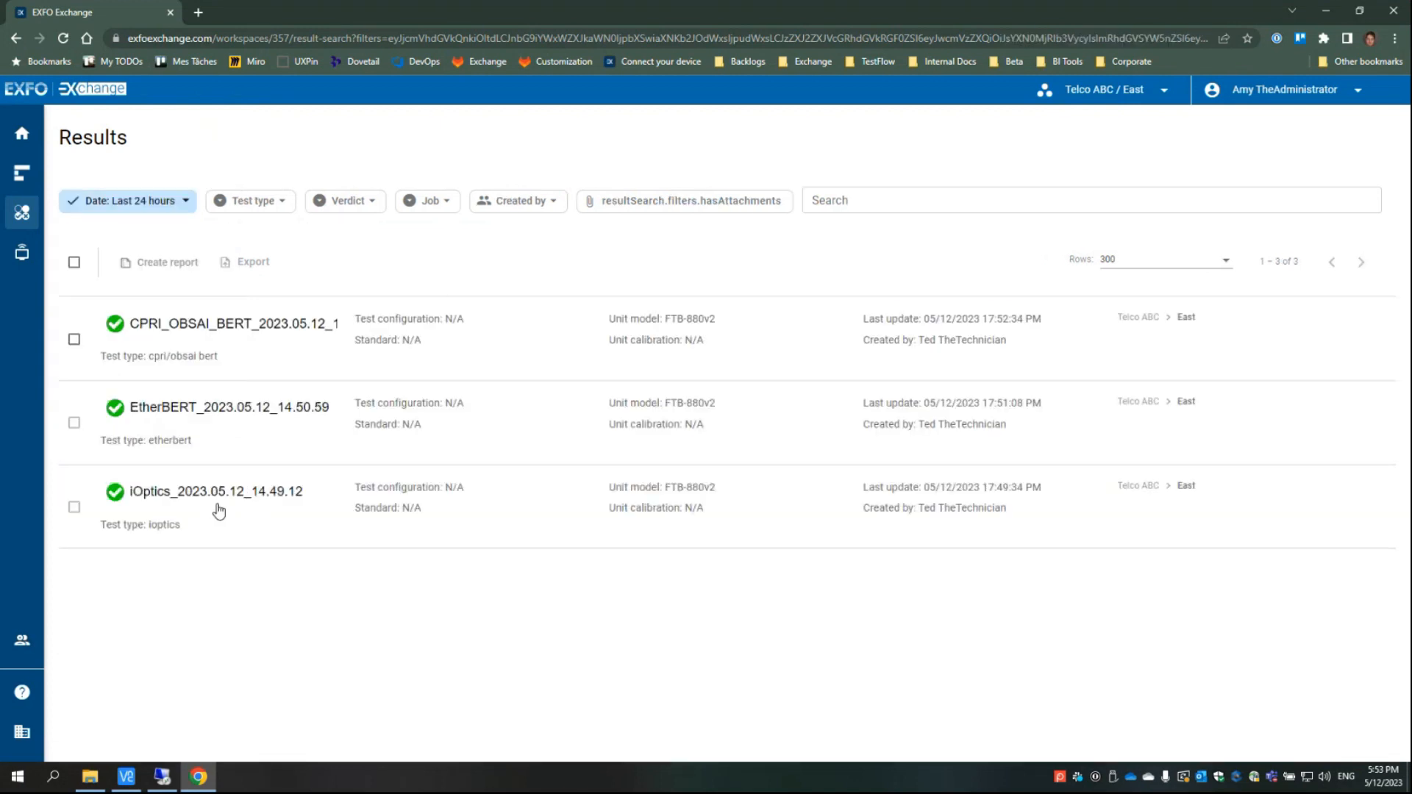
{"action": "left_click", "coordinate": [215, 492]}
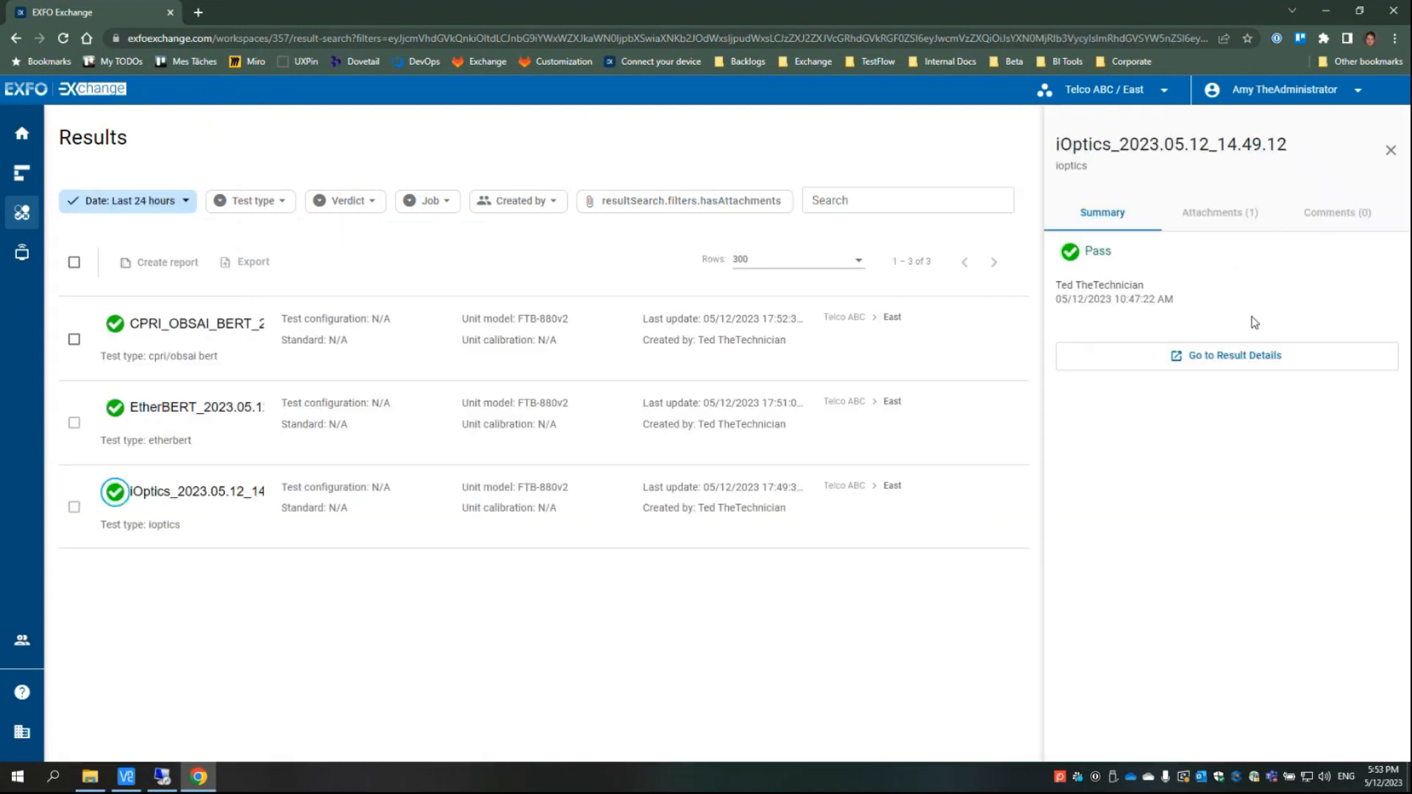